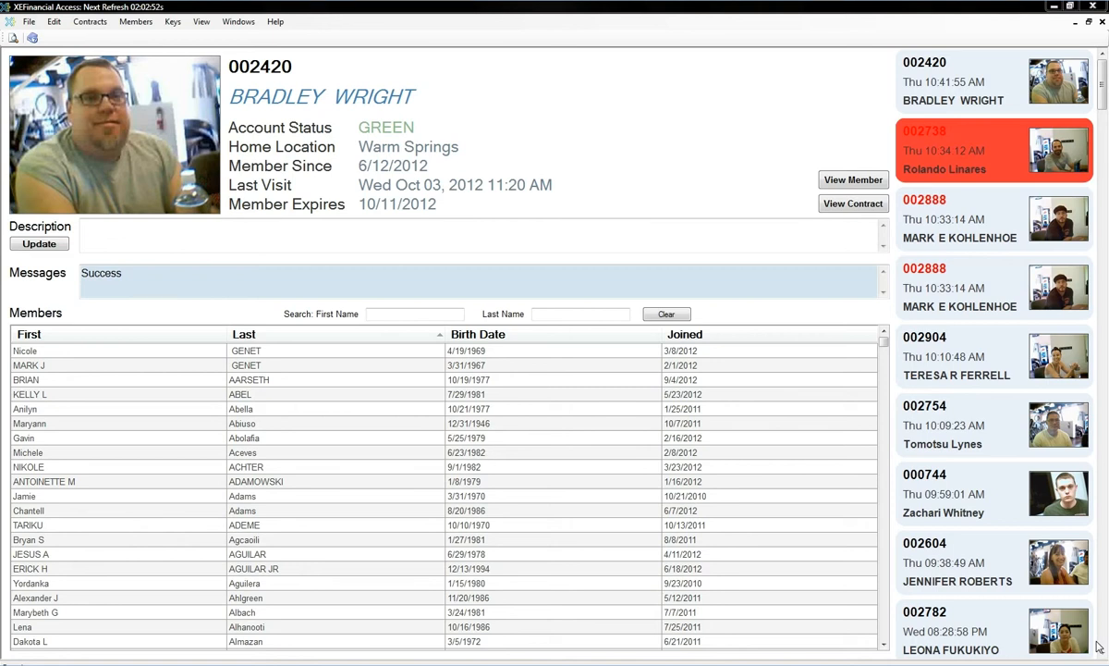
mouse_move(581, 202)
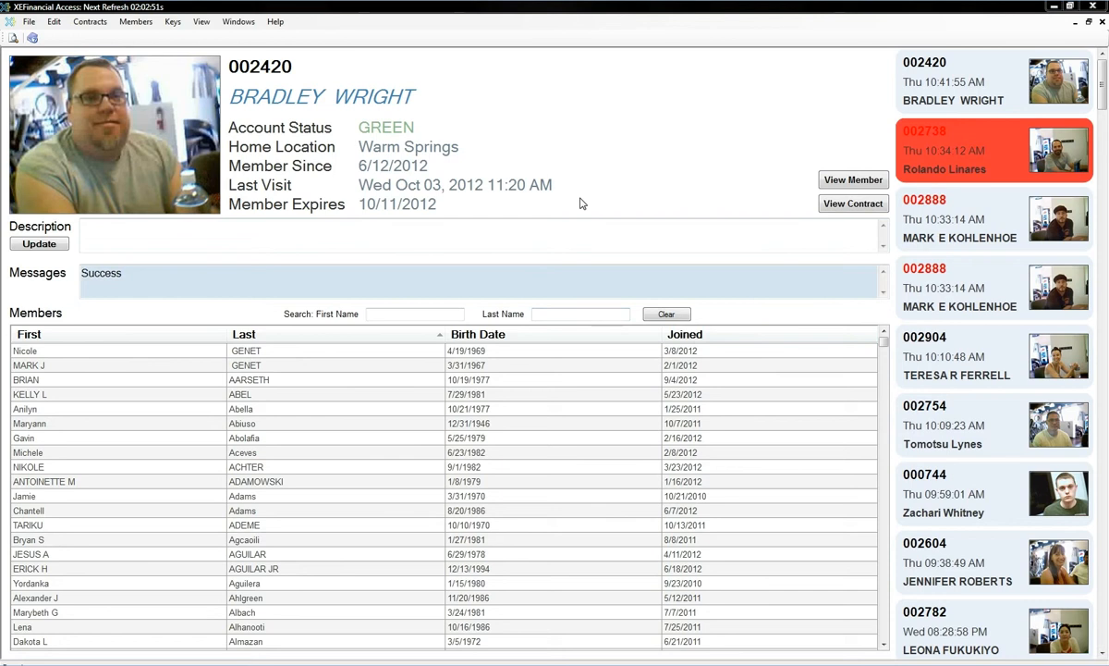
mouse_move(649, 376)
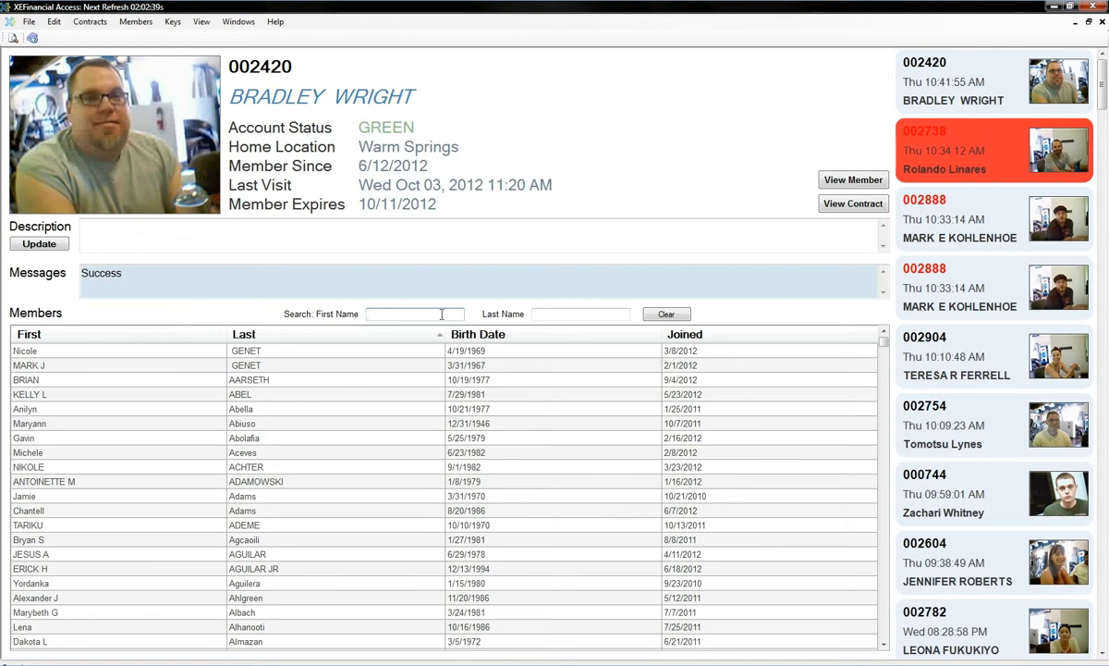
- Filter the Members grid by first name, trying 'jo' then 'antho' for Anthony
left_click(406, 313)
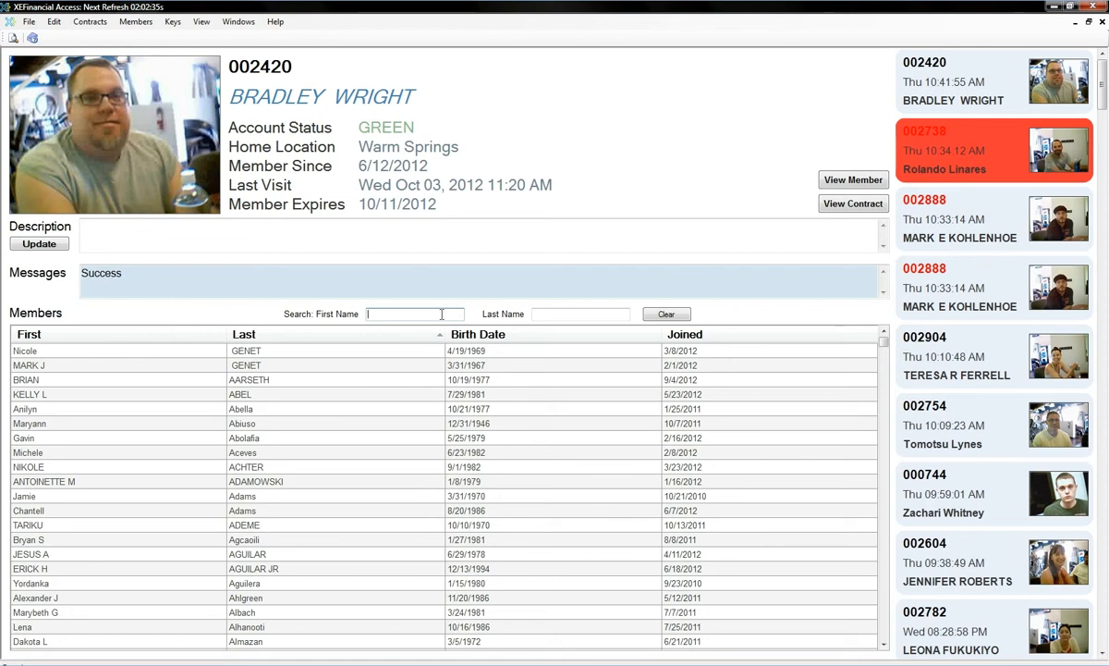
type("joe")
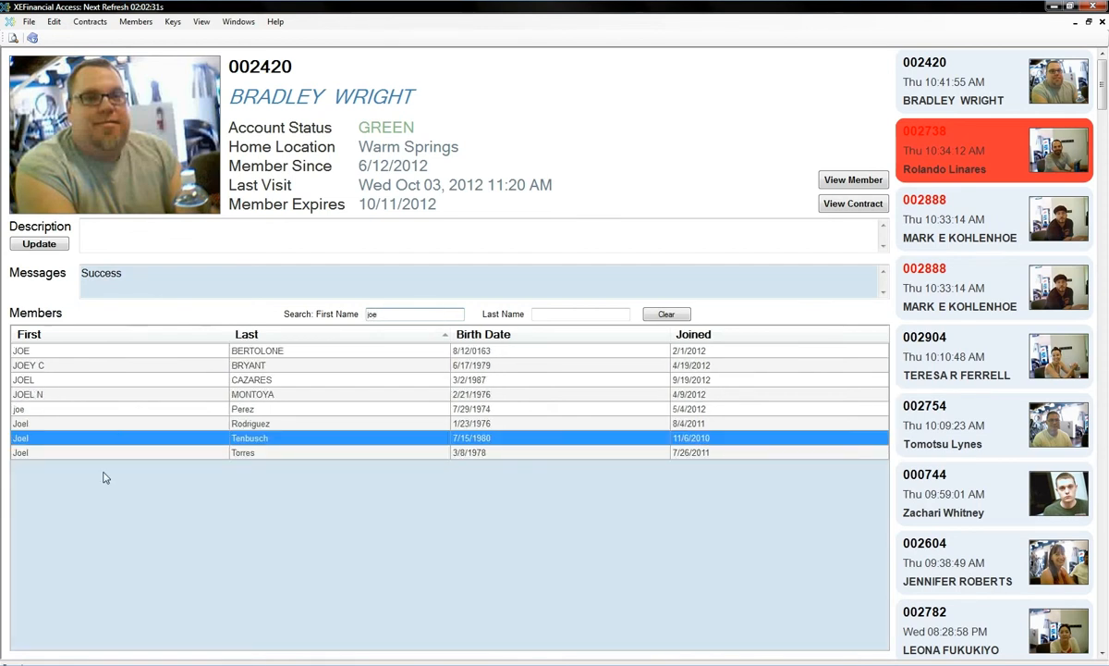
mouse_move(120, 411)
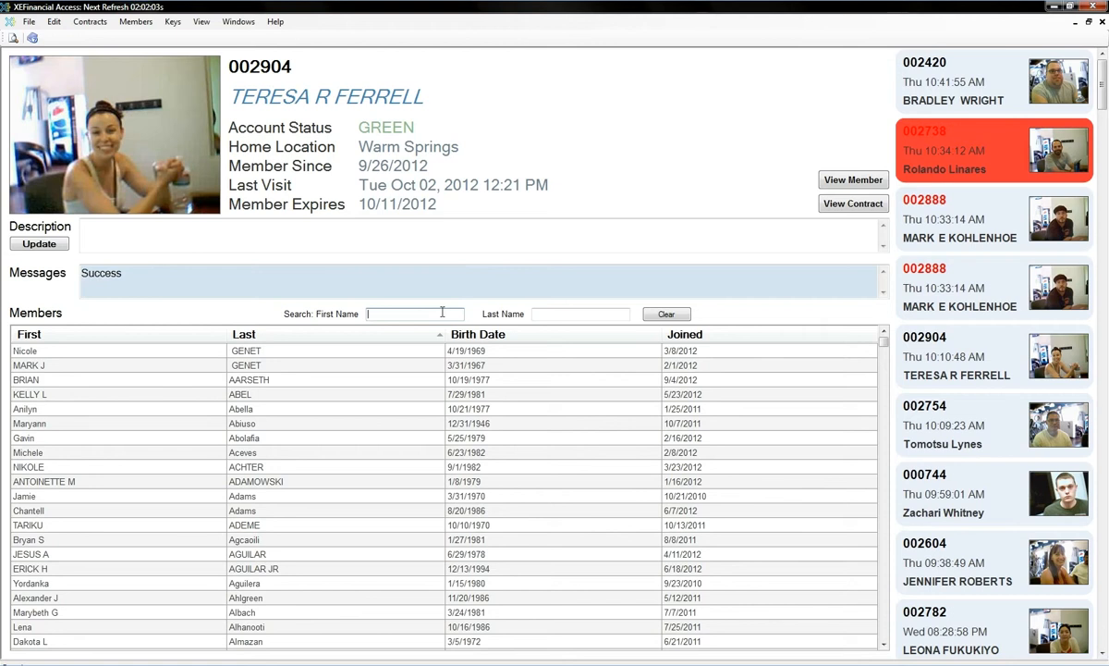
type("anthony")
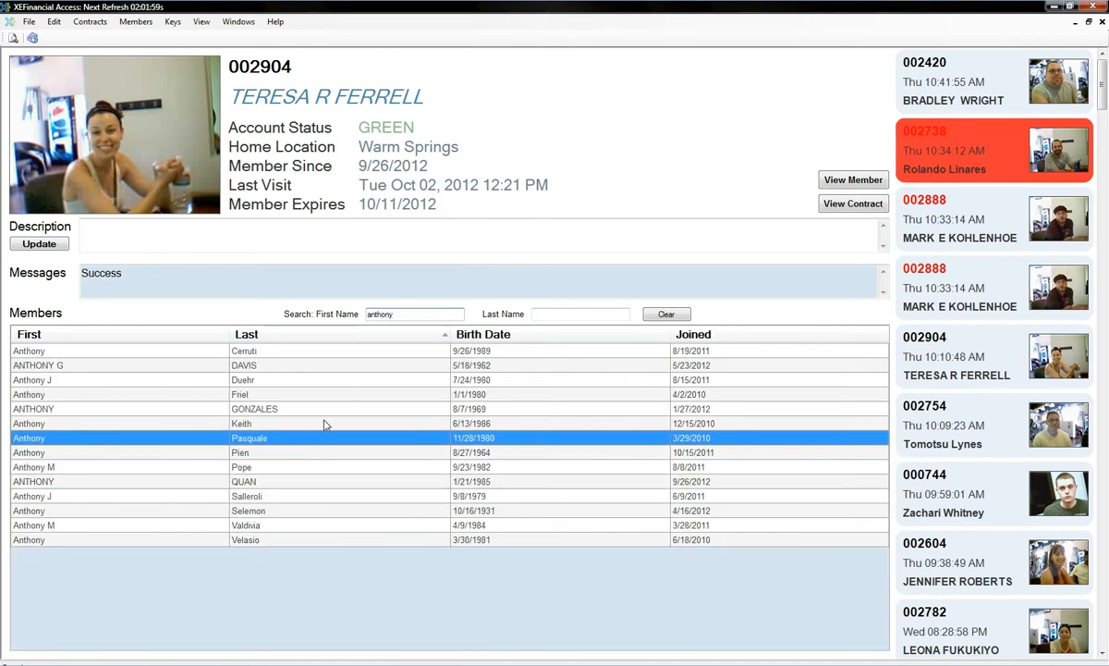
double_click(250, 437)
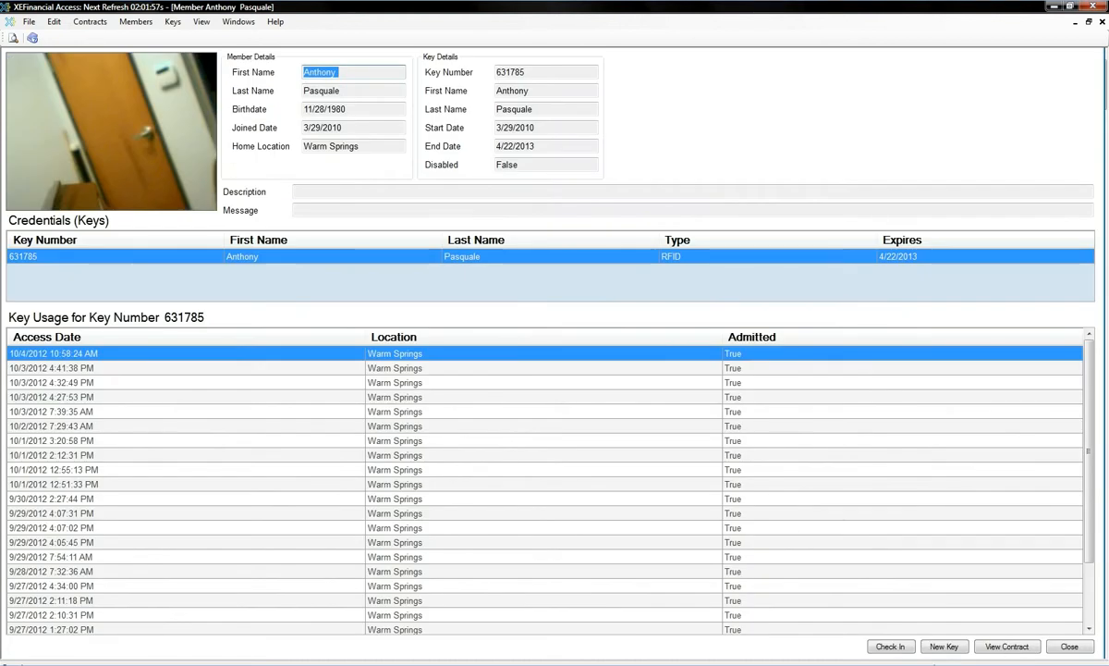
left_click(890, 646)
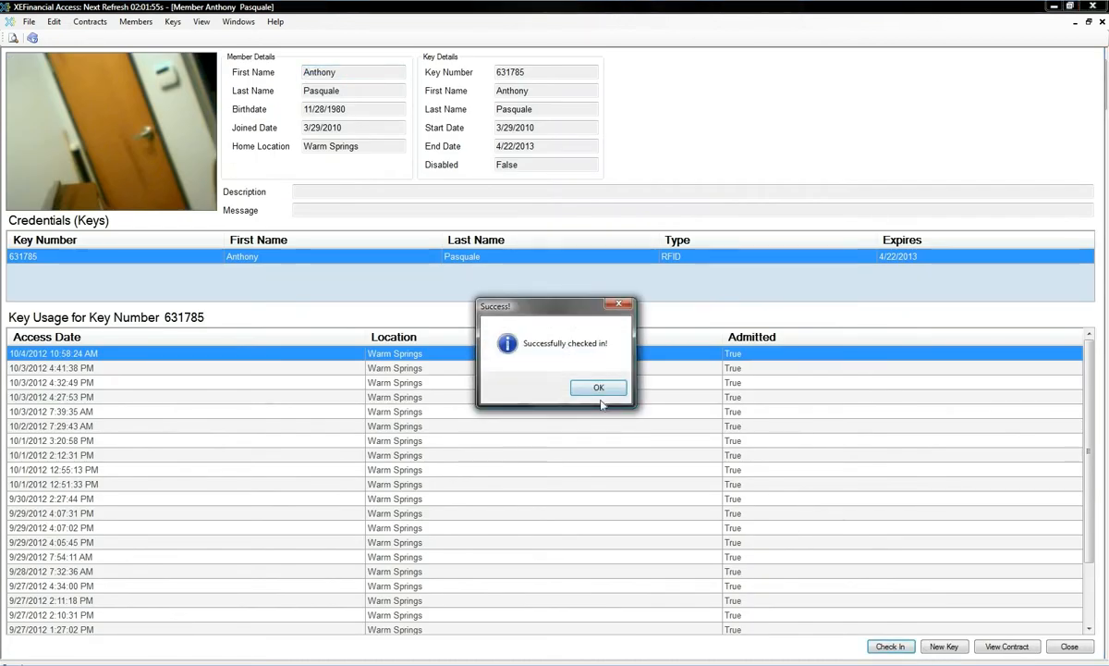
left_click(598, 387)
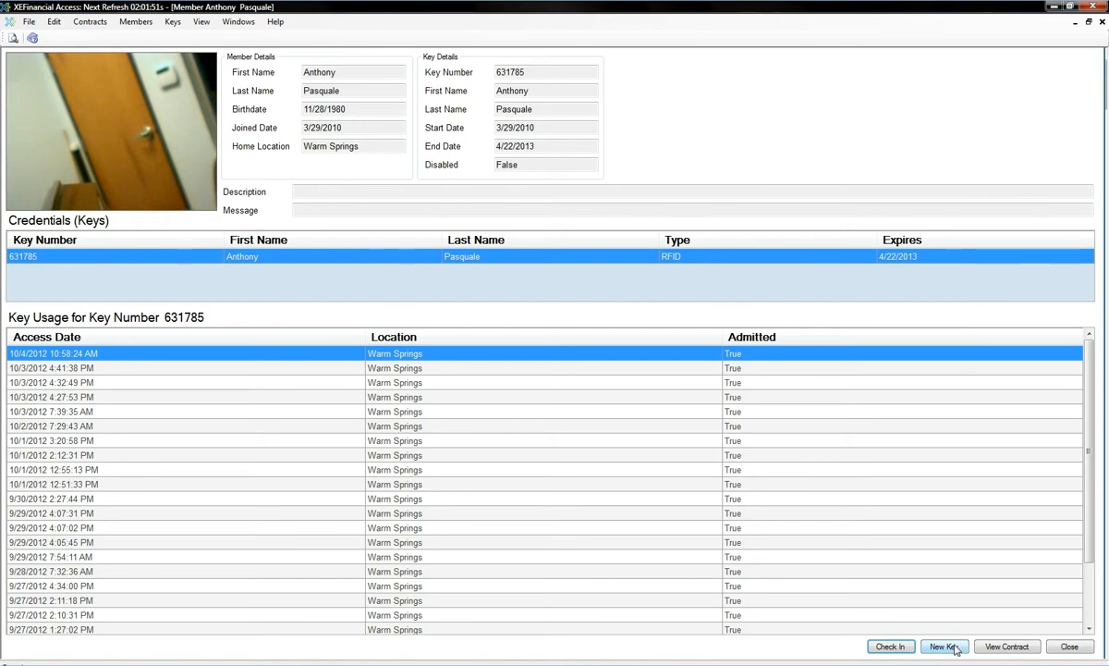
left_click(944, 646)
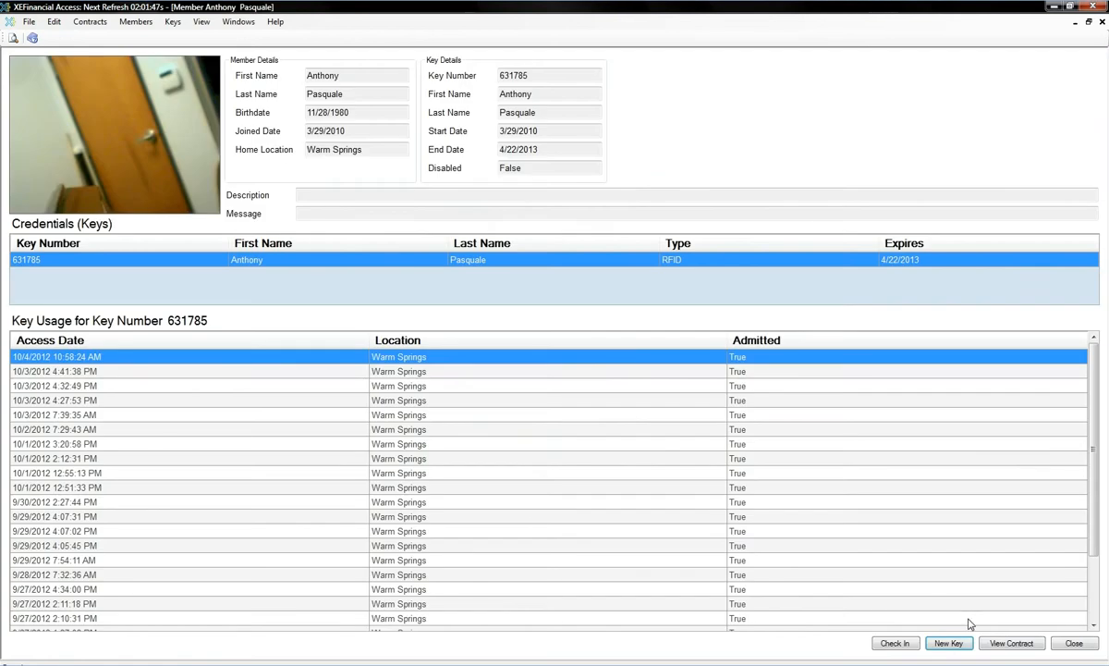
left_click(1011, 643)
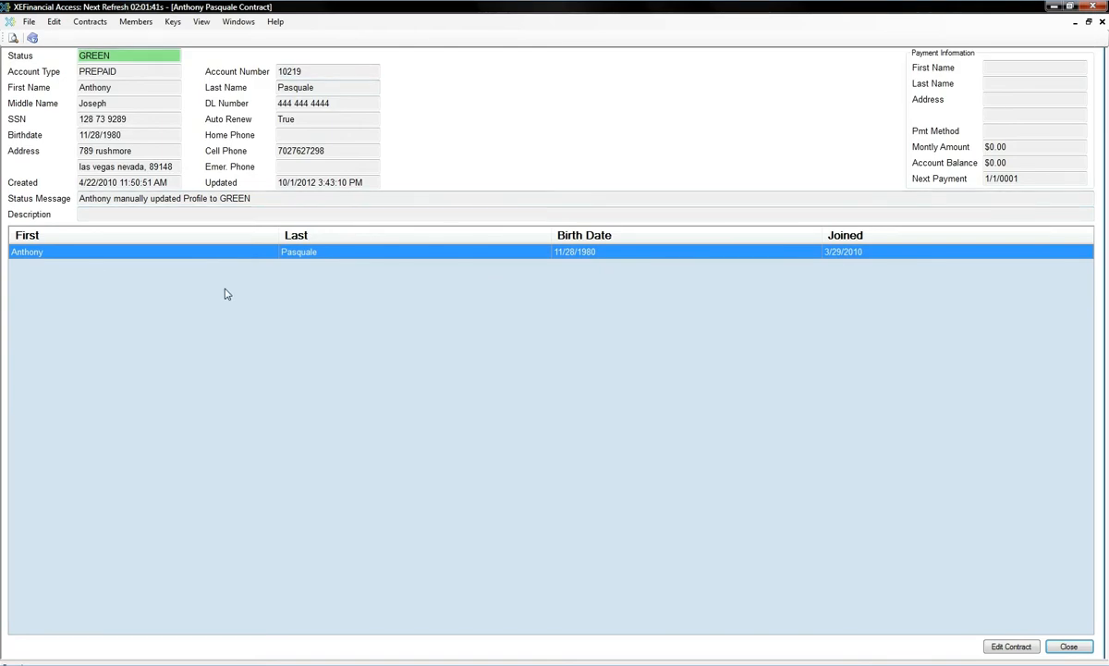
mouse_move(139, 193)
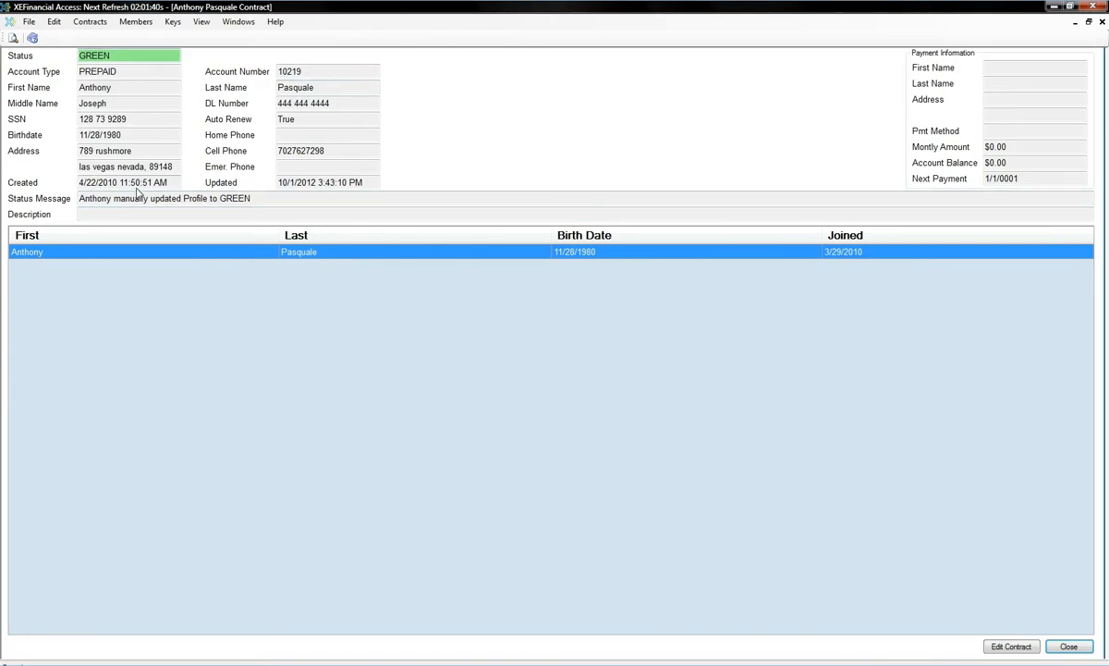
triple_click(123, 182)
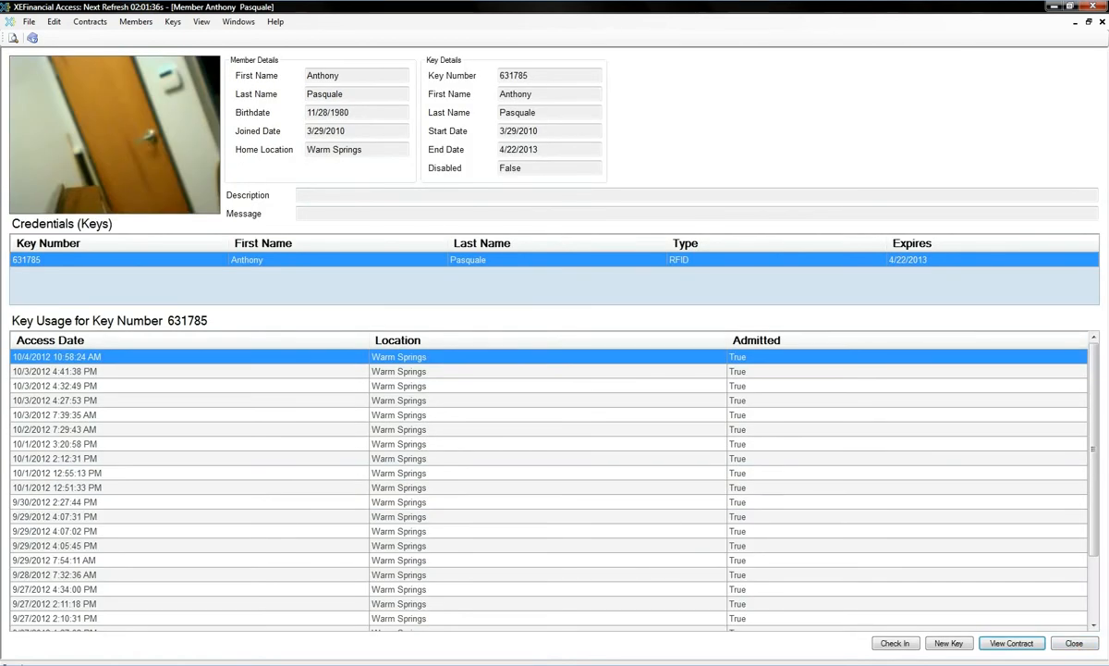
left_click(136, 21)
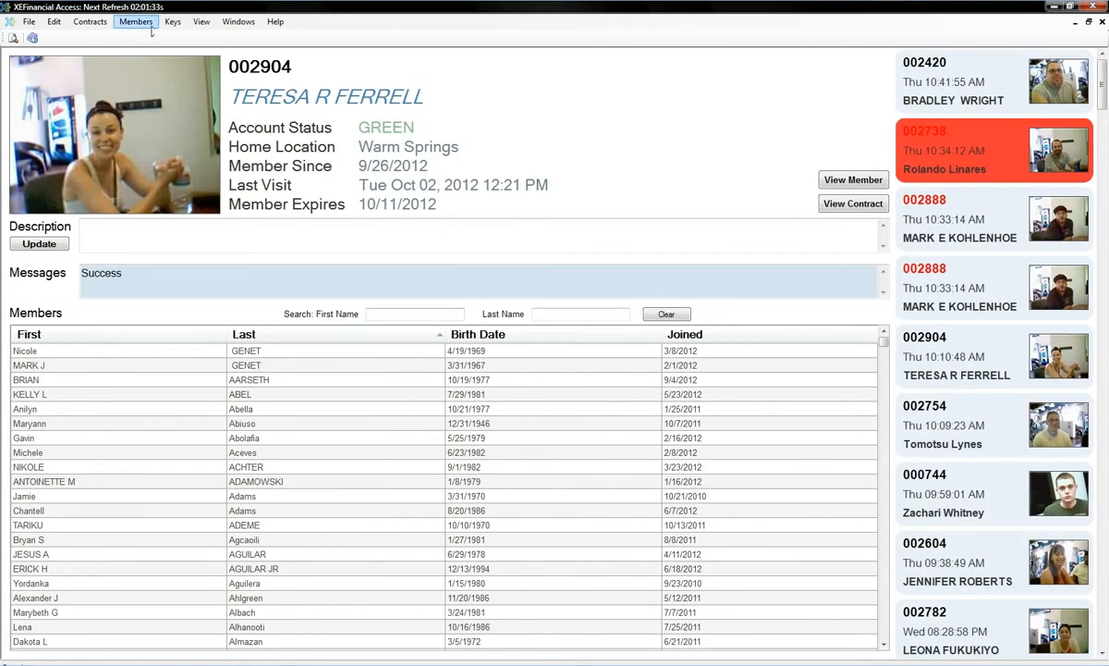
- Choose Keys > View Key Usage to show the check-ins log
left_click(172, 21)
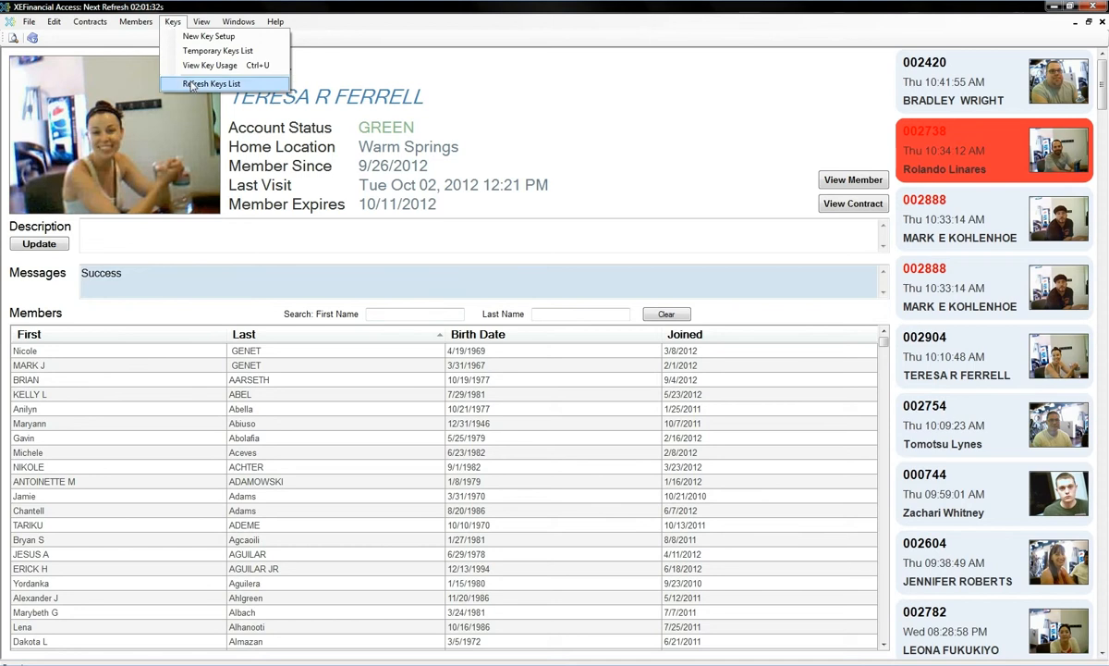
mouse_move(210, 65)
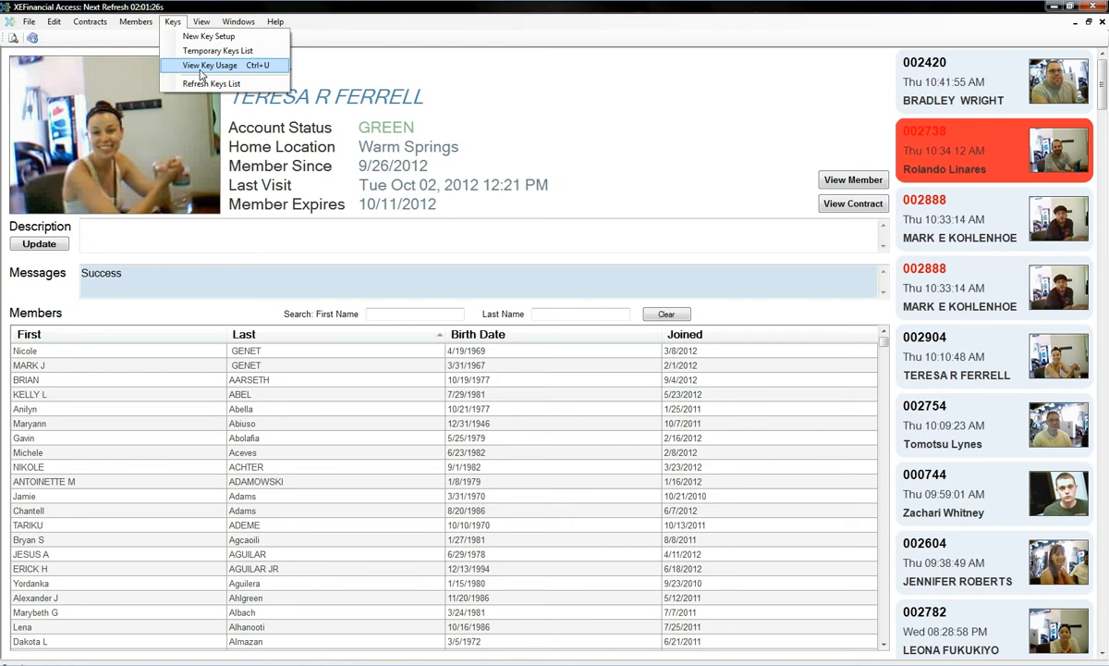
left_click(209, 65)
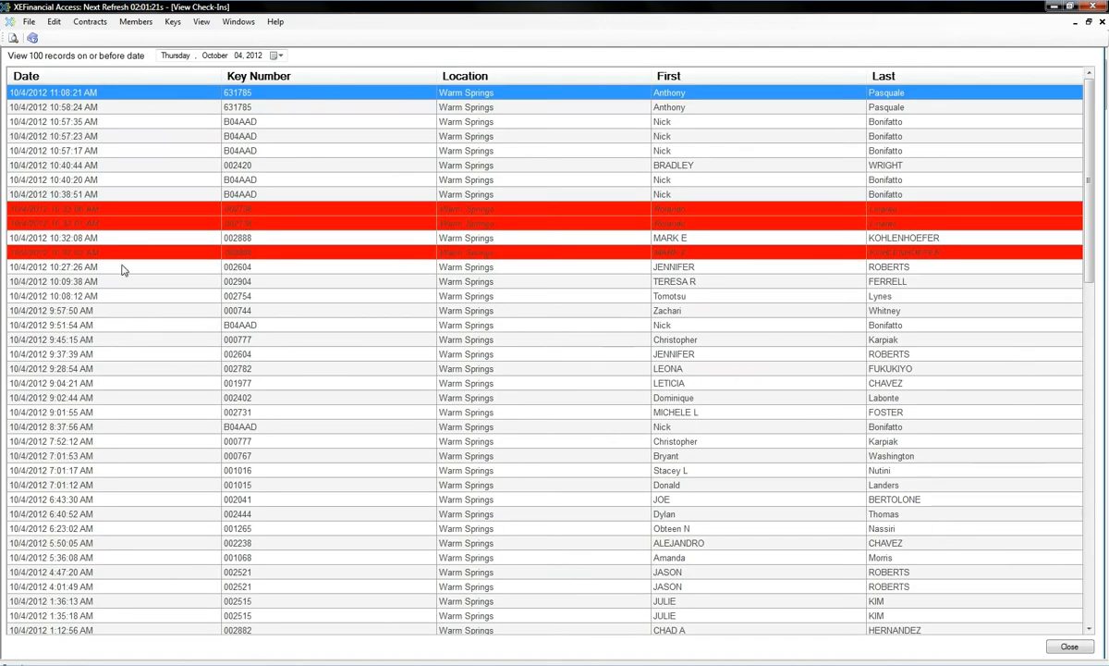
- Scroll the October 4 check-ins log back to late October 3 entries
scroll("down", 3)
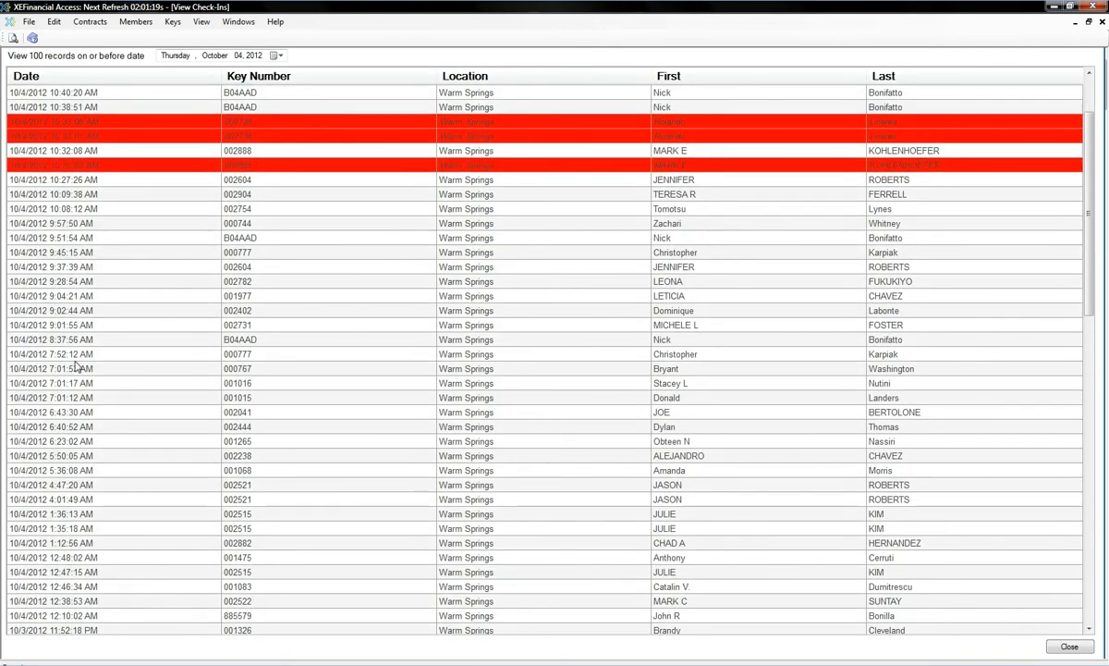
mouse_move(83, 364)
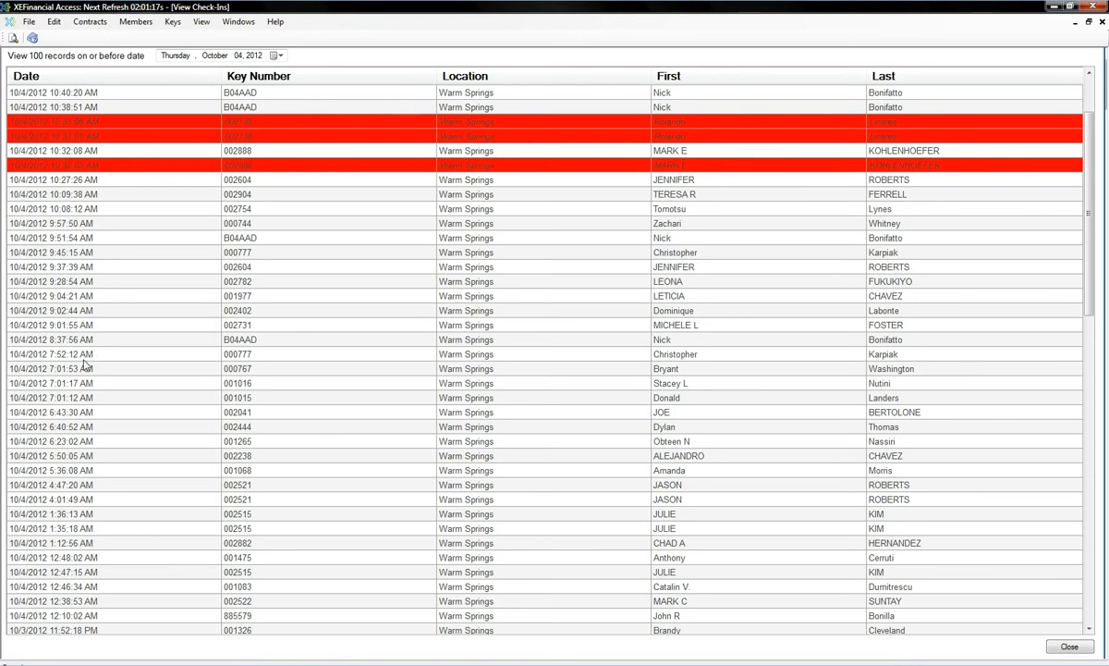
mouse_move(61, 377)
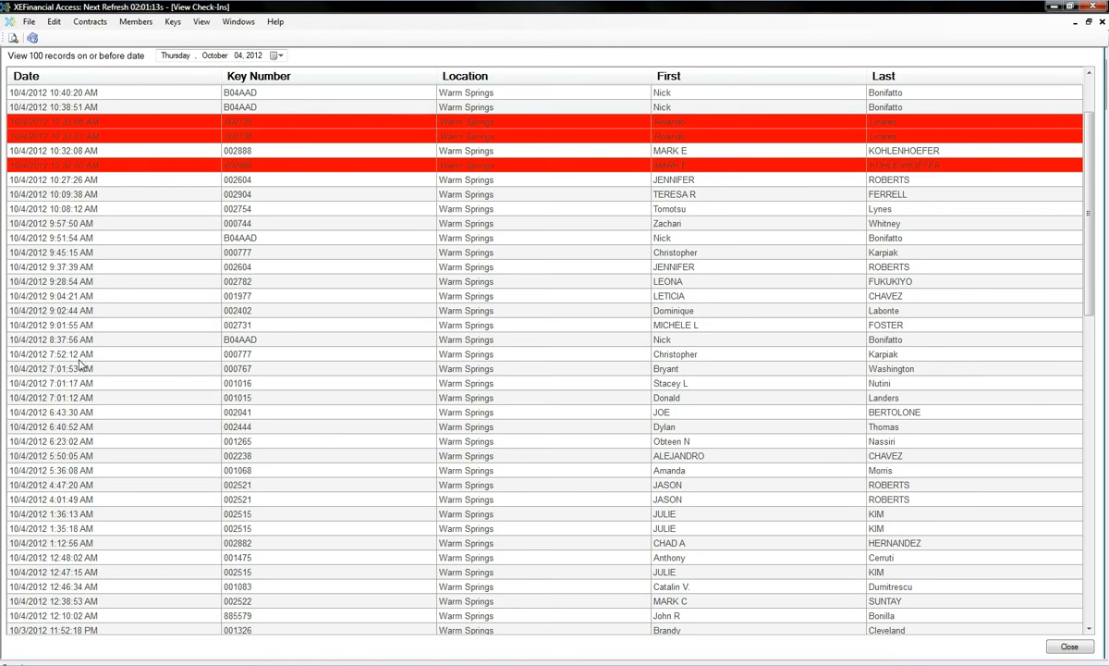
mouse_move(57, 355)
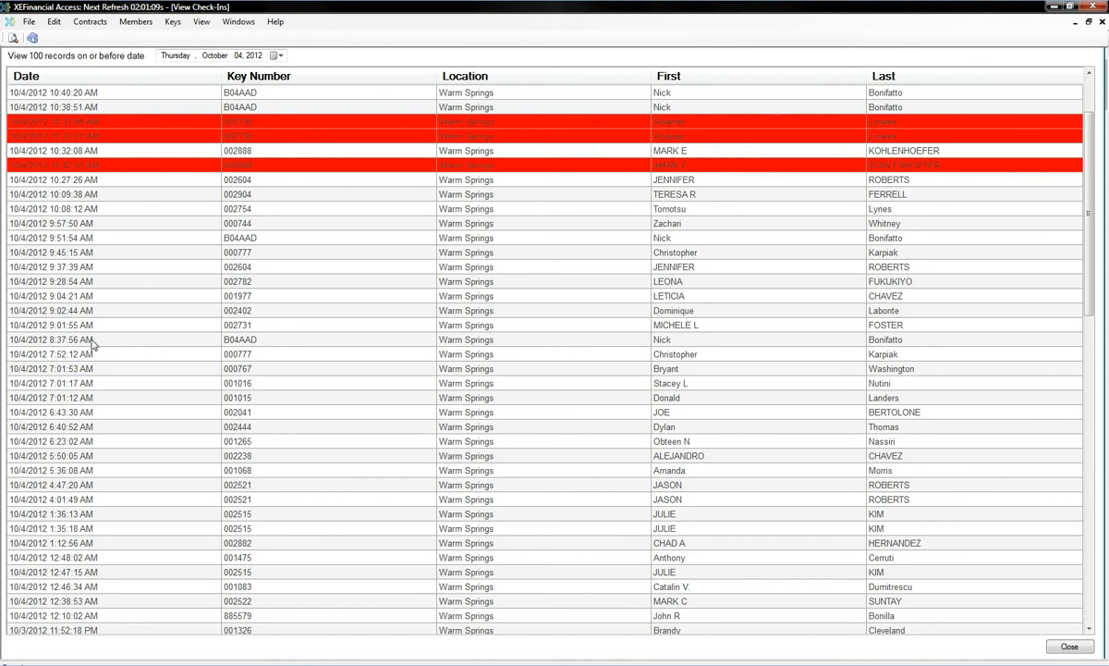
mouse_move(95, 377)
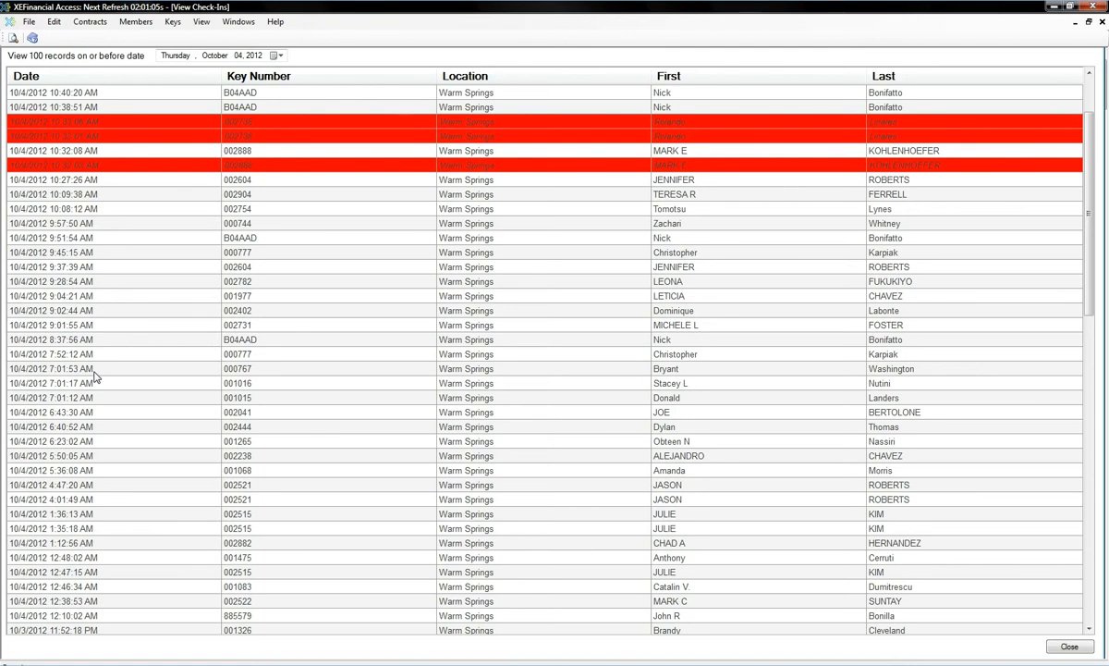
mouse_move(779, 466)
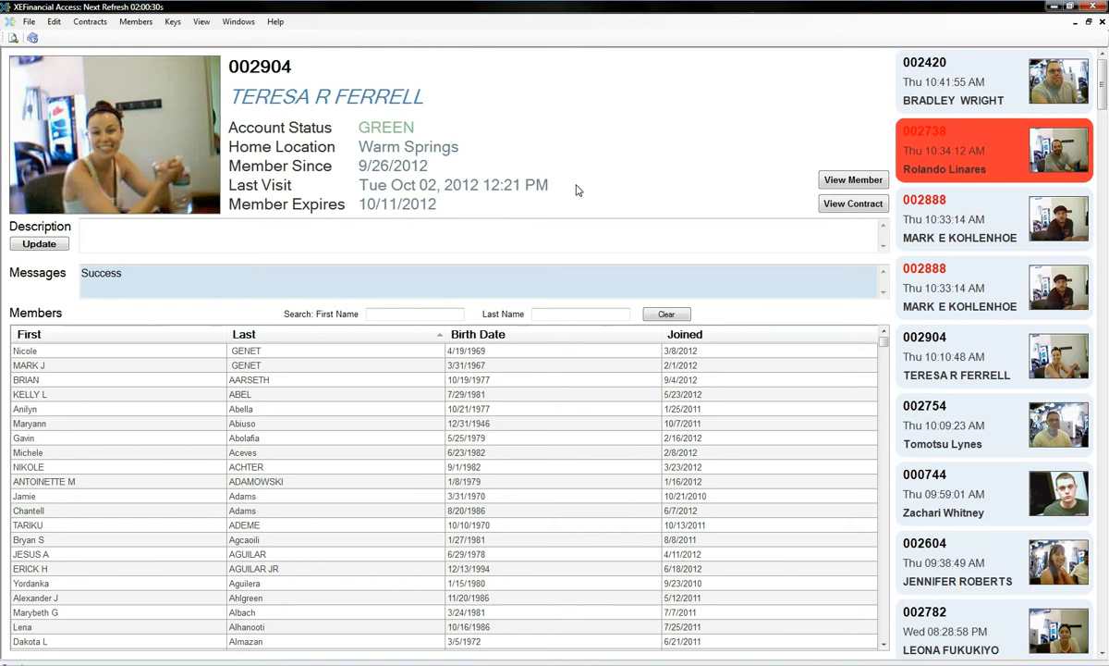
- Choose File > Statistics to show contract, key and member totals
left_click(29, 21)
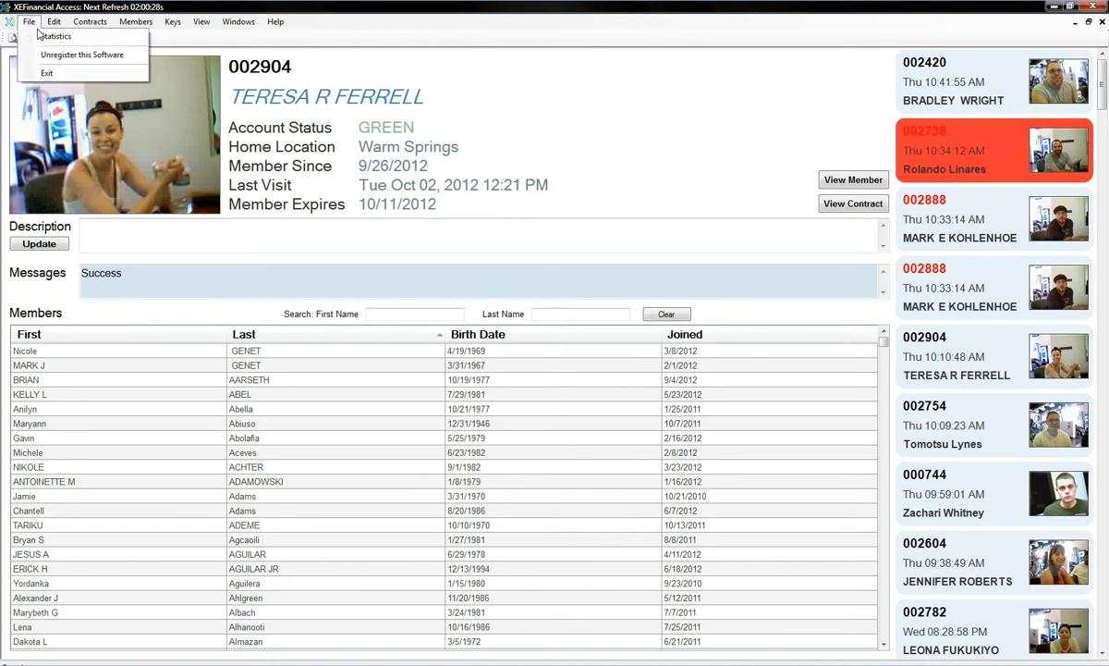
left_click(54, 35)
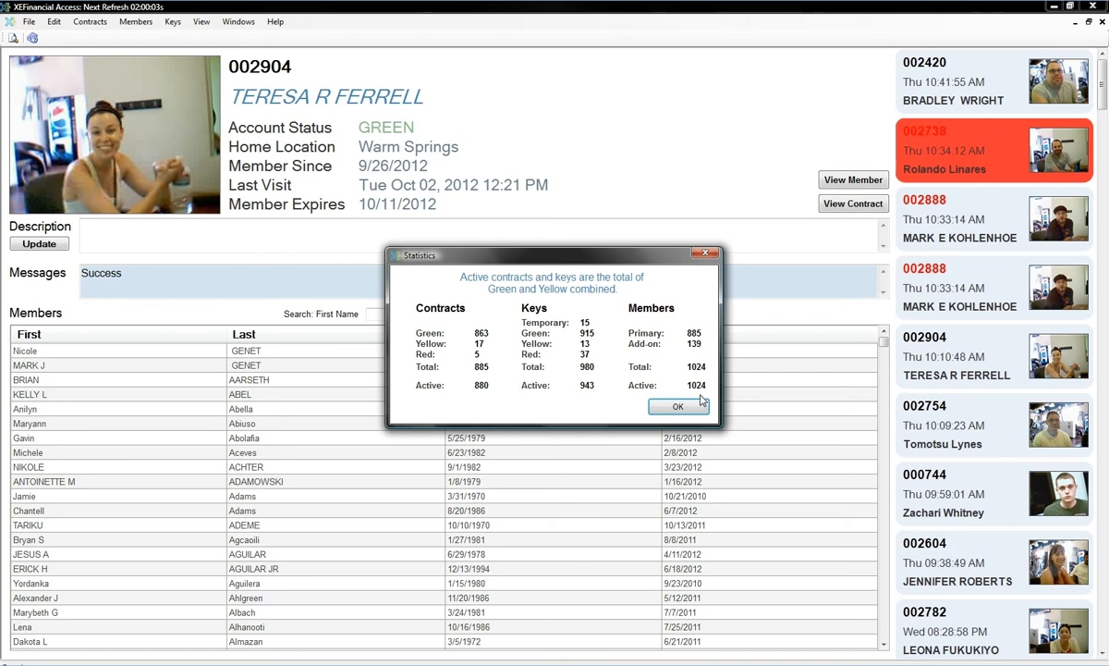
- Click OK to close the Statistics dialog
left_click(678, 406)
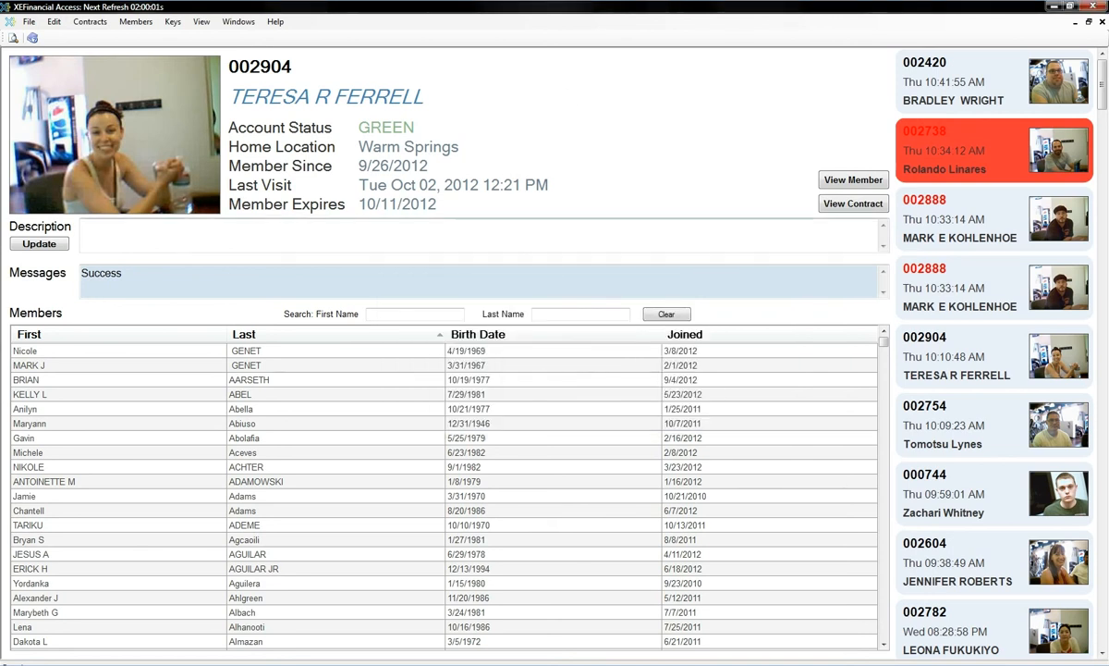
mouse_move(516, 196)
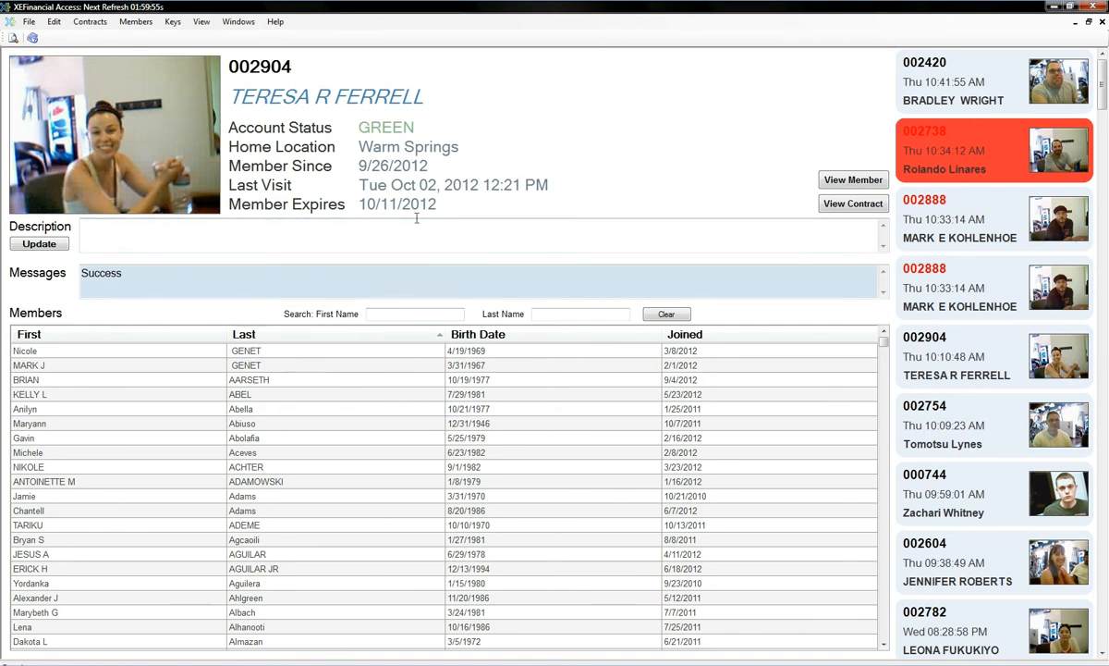
mouse_move(363, 354)
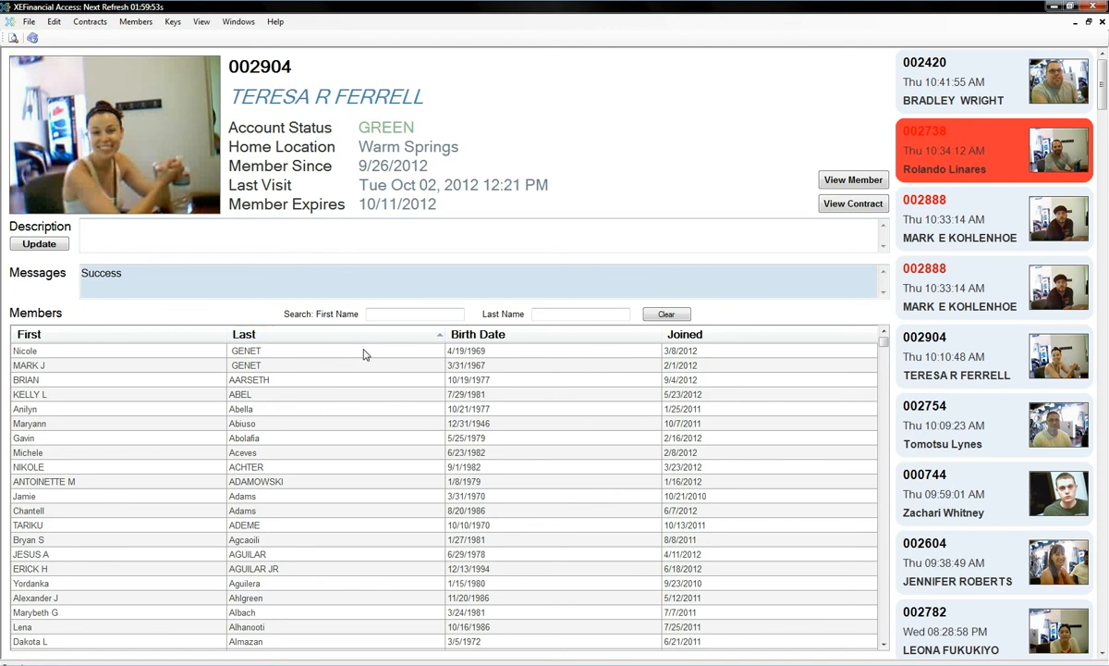